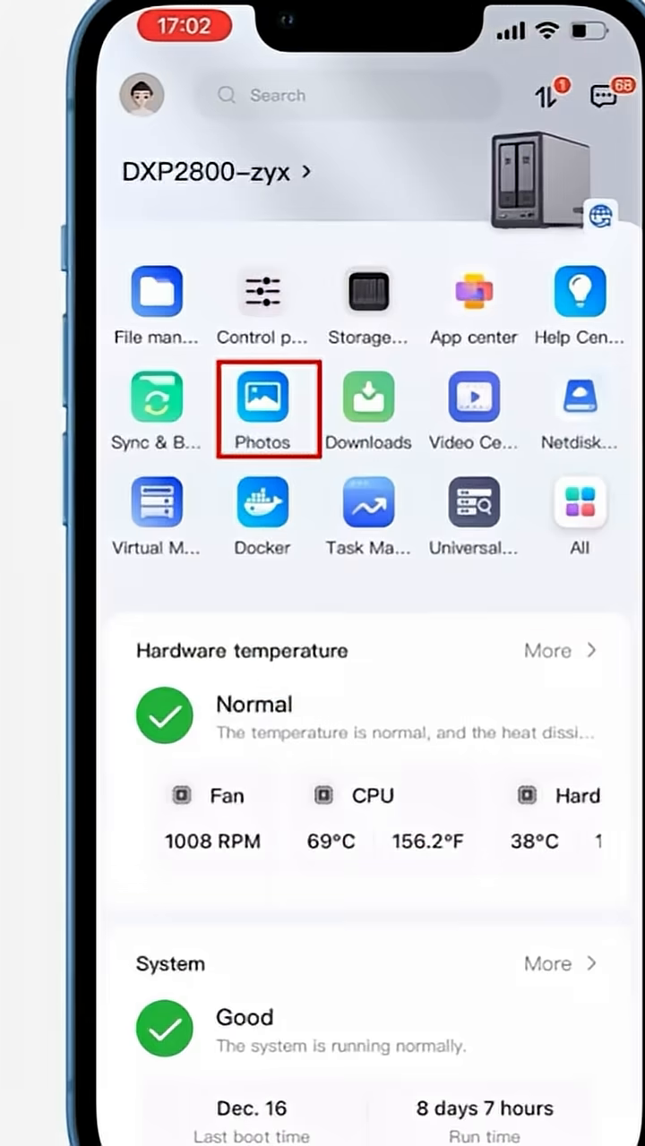
# Step: Start the phone photo backup from Photos > Tools, continuing to the Sync & Backup app
pyautogui.click(262, 392)
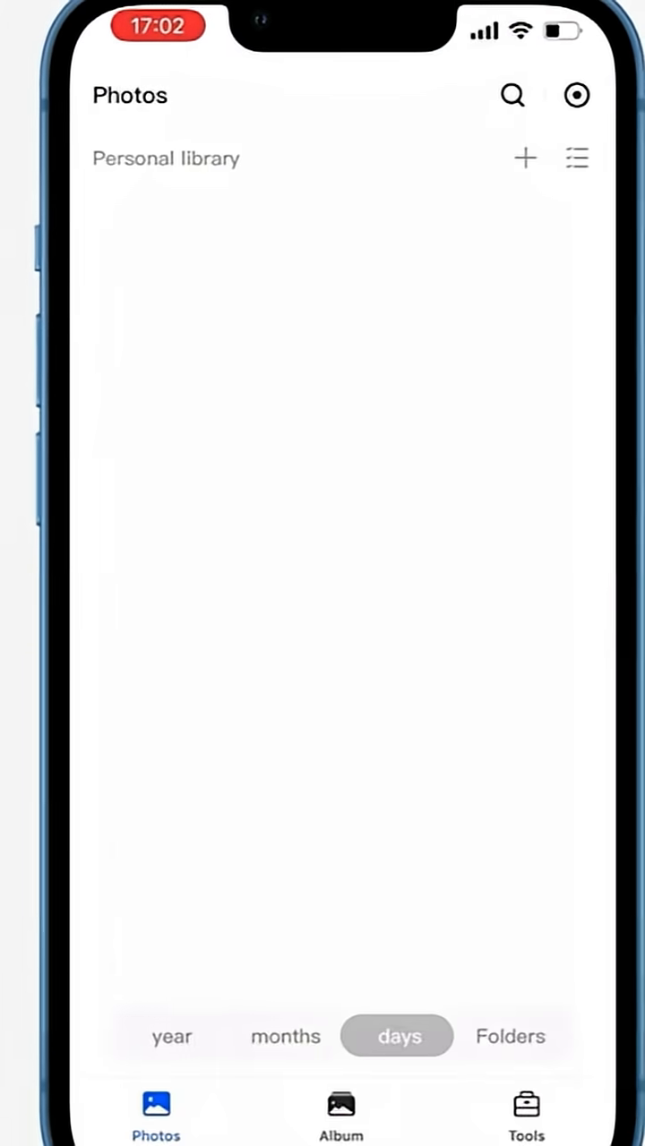
pyautogui.click(527, 1109)
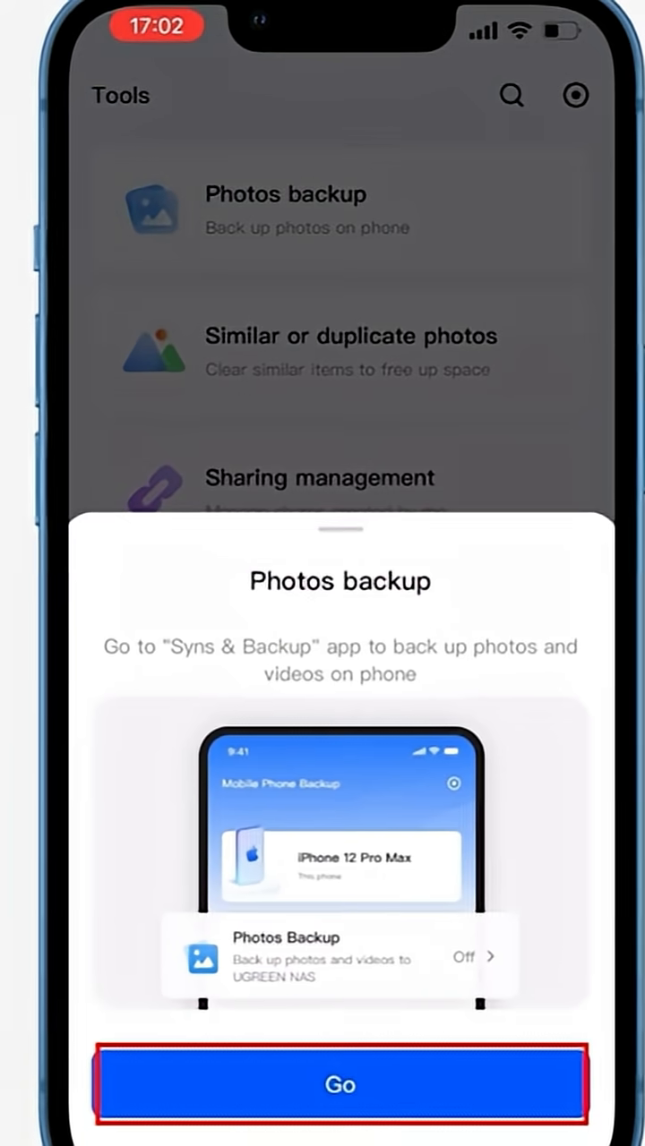
pyautogui.click(341, 1085)
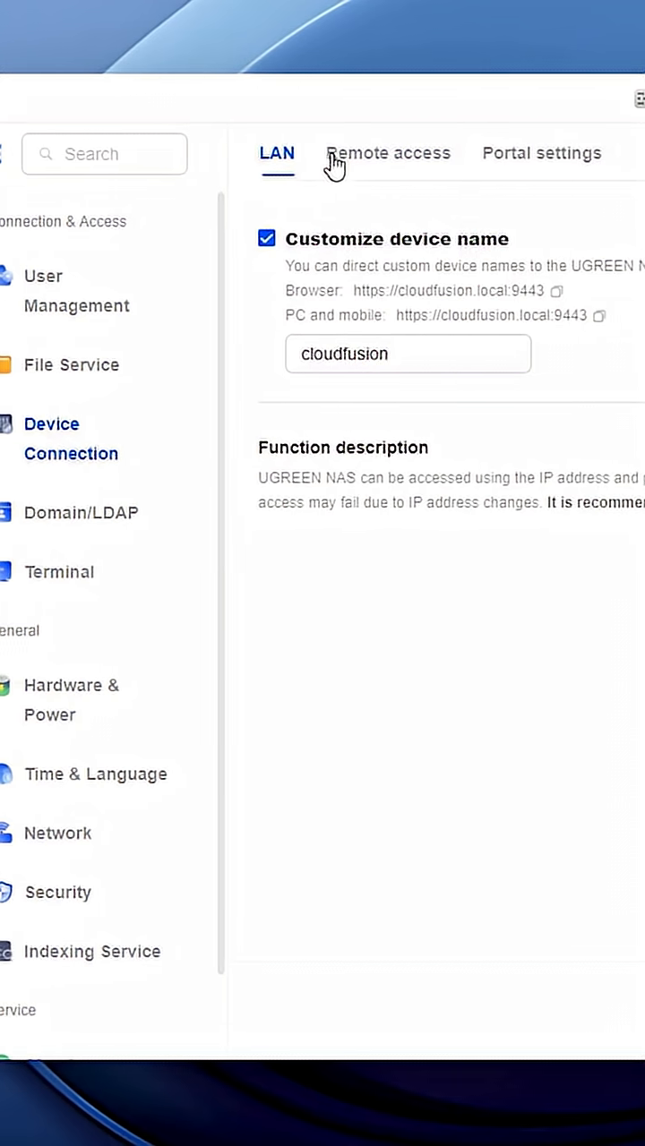
# Step: Show Remote access under Device Connection, then launch the Cloudfusion desktop shortcut
pyautogui.click(387, 155)
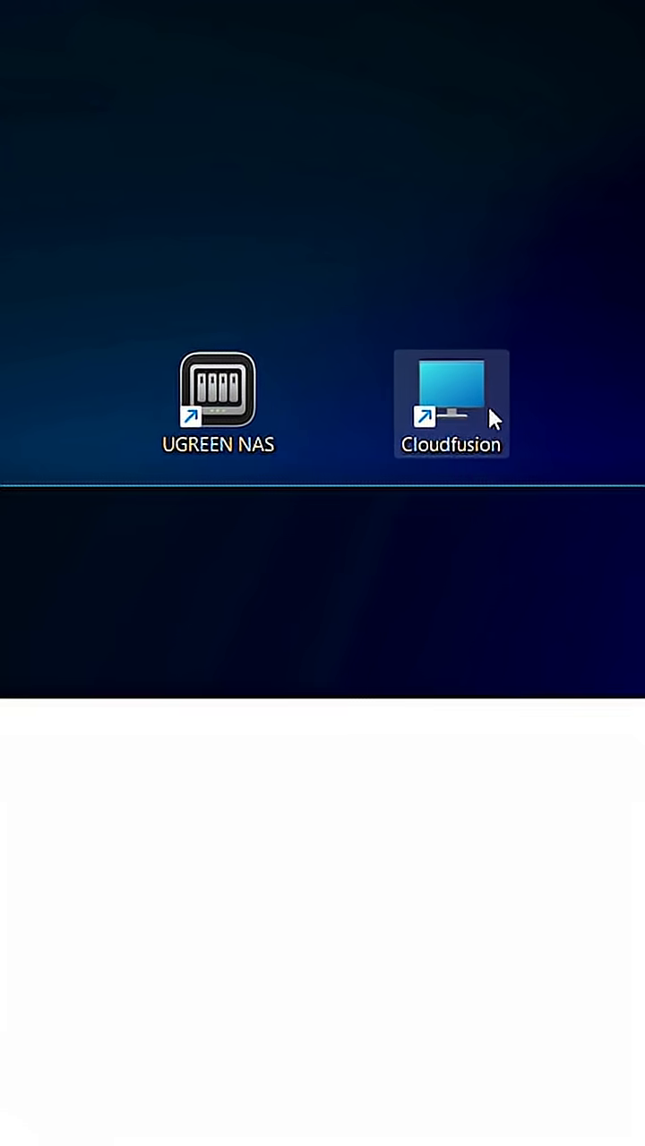
pyautogui.doubleClick(448, 394)
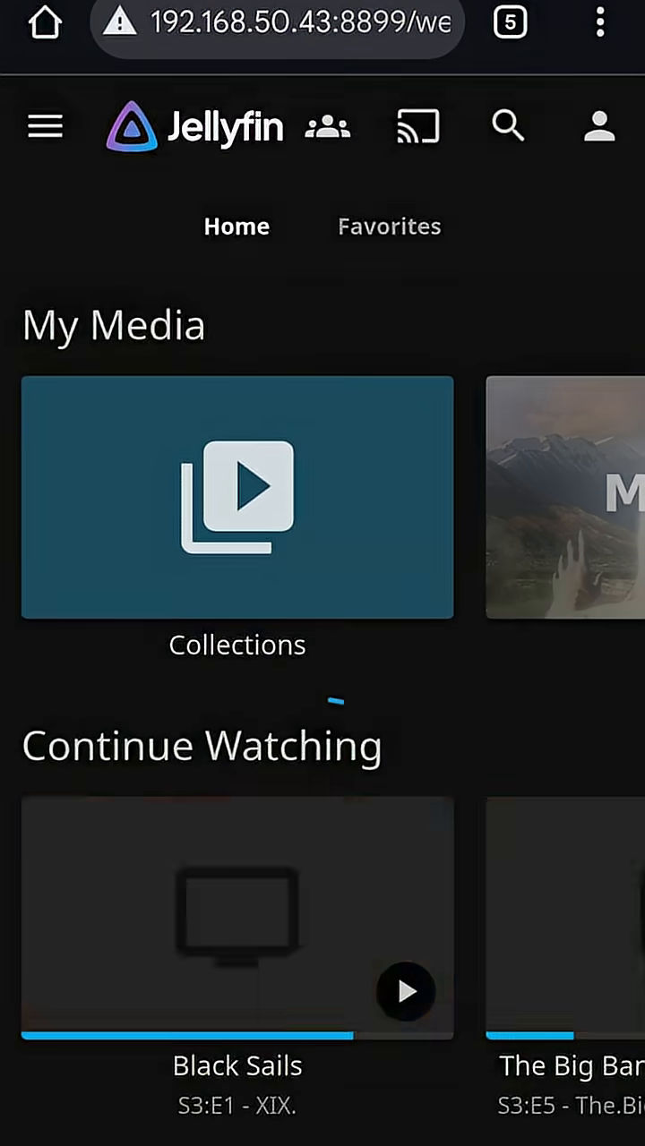
# Step: Start downloading the Black Sails S3:E1 episode (7.43 GB) from Continue Watching
pyautogui.click(233, 917)
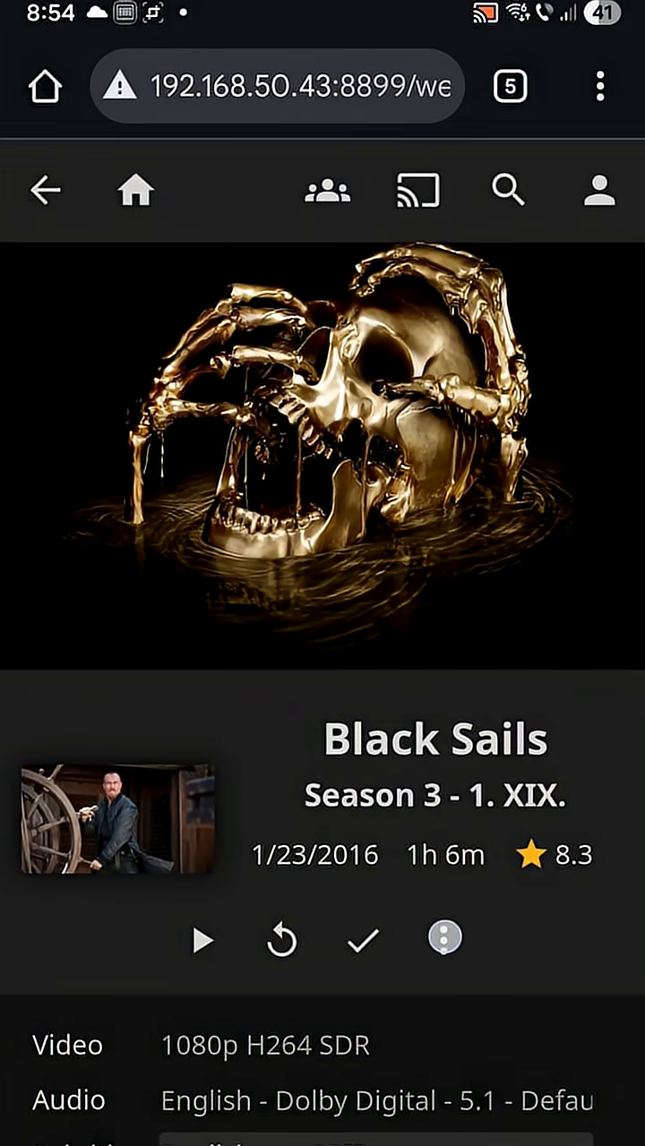
pyautogui.click(446, 942)
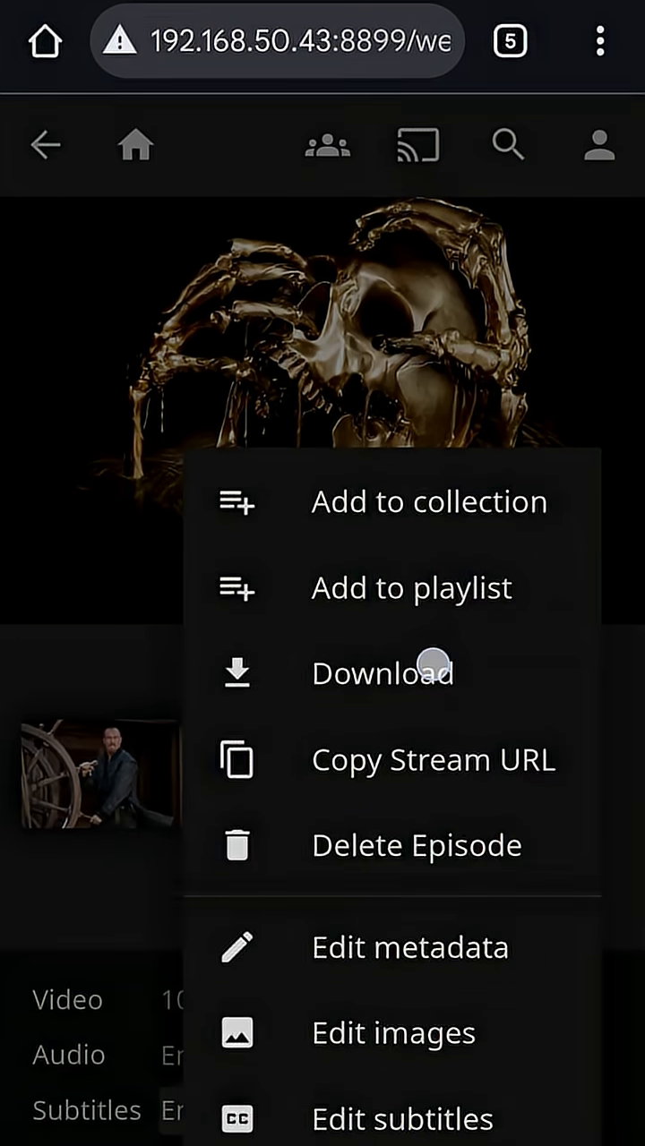
pyautogui.click(385, 673)
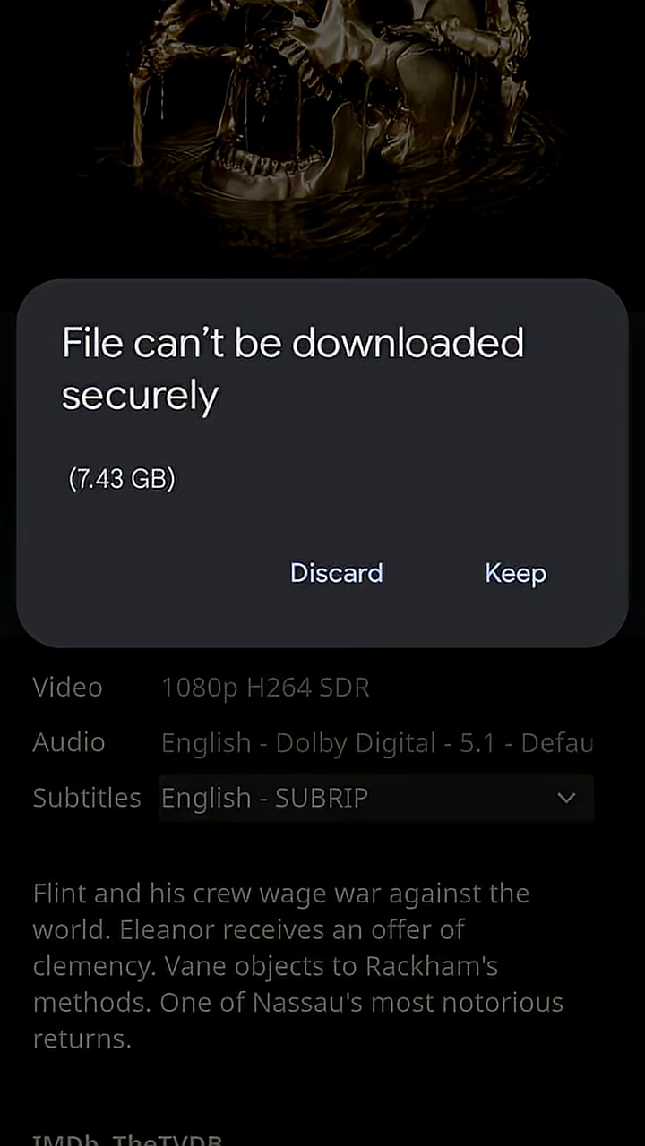